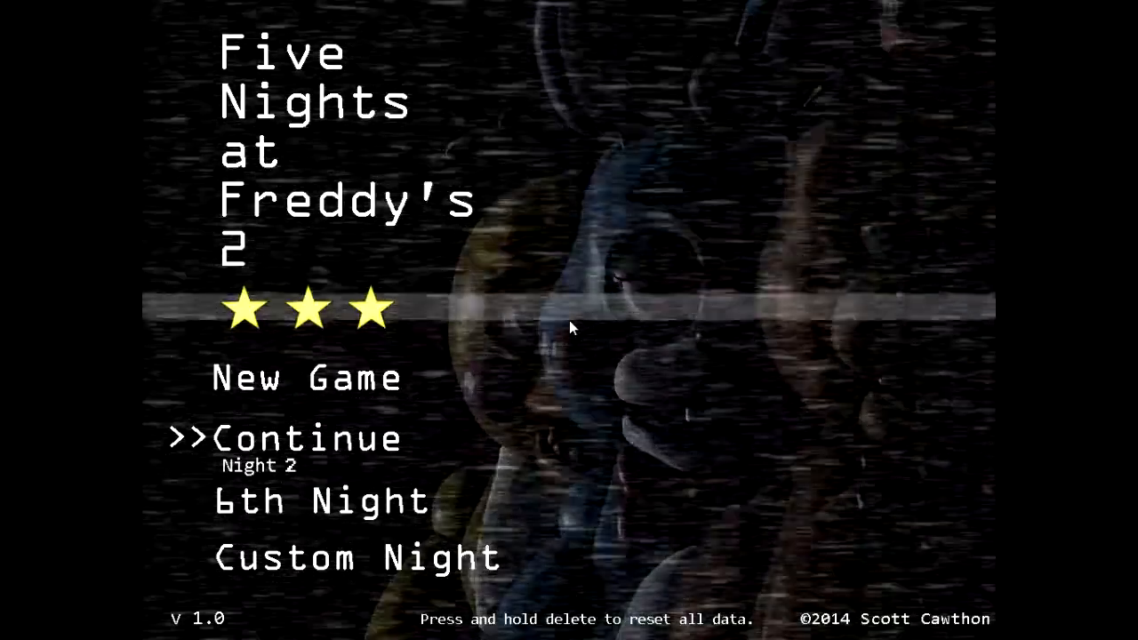
# - Continue the saved game into Night 2 from the title menu
pyautogui.click(306, 437)
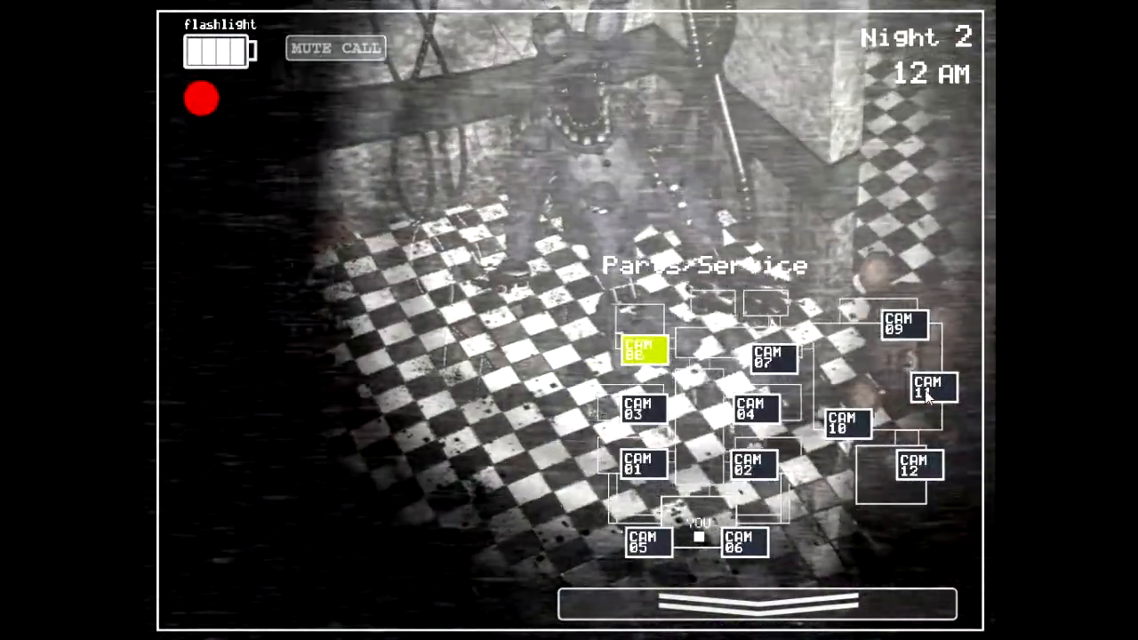
# - Switch to CAM 11 Prize Corner and wind up the music box
pyautogui.click(931, 388)
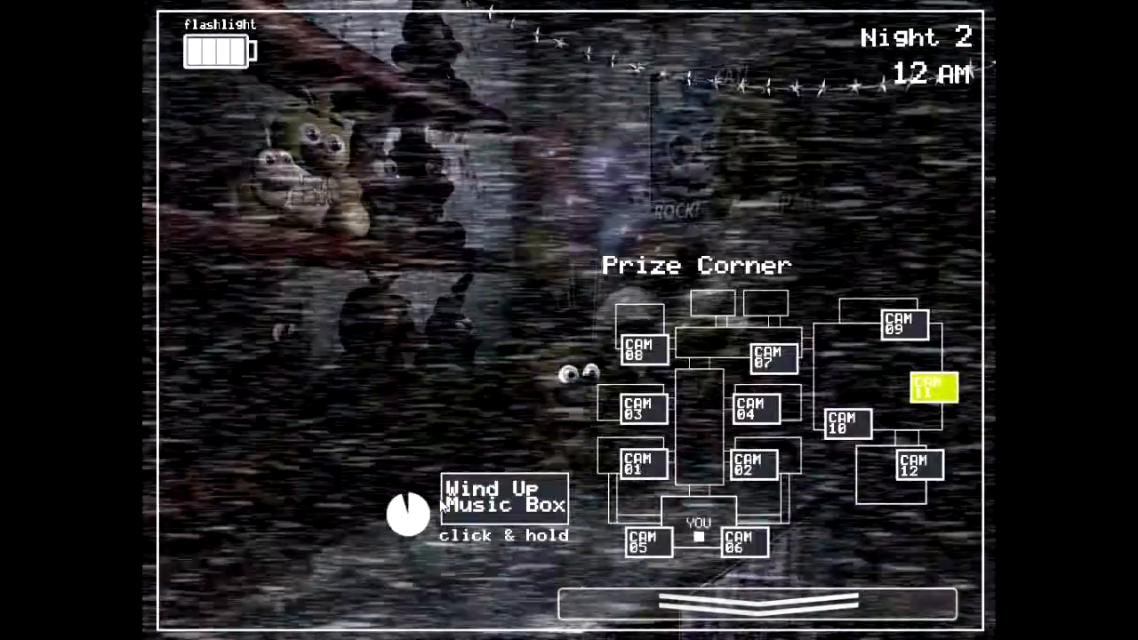
pyautogui.click(503, 498)
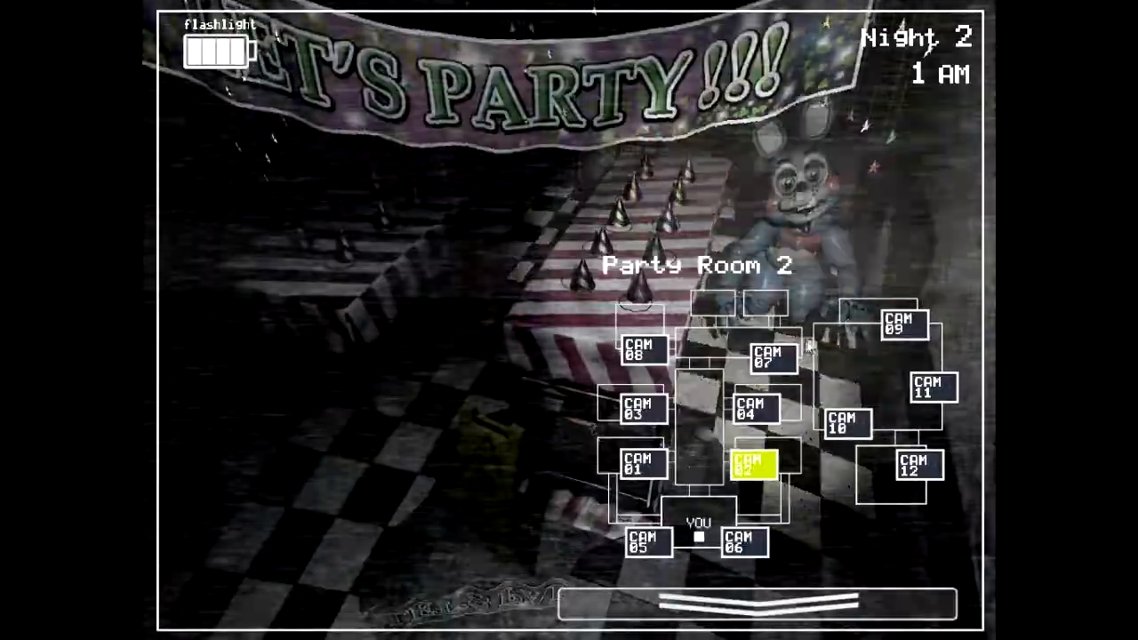
# - Lower the camera monitor and look around the office at 1 AM
pyautogui.click(638, 407)
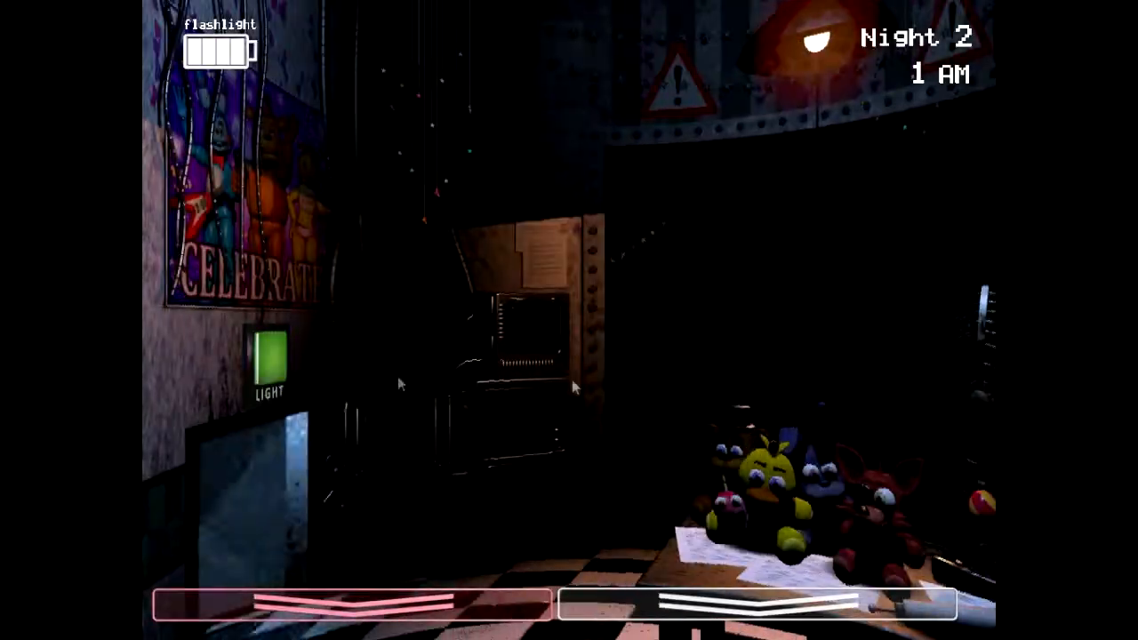
pyautogui.click(773, 604)
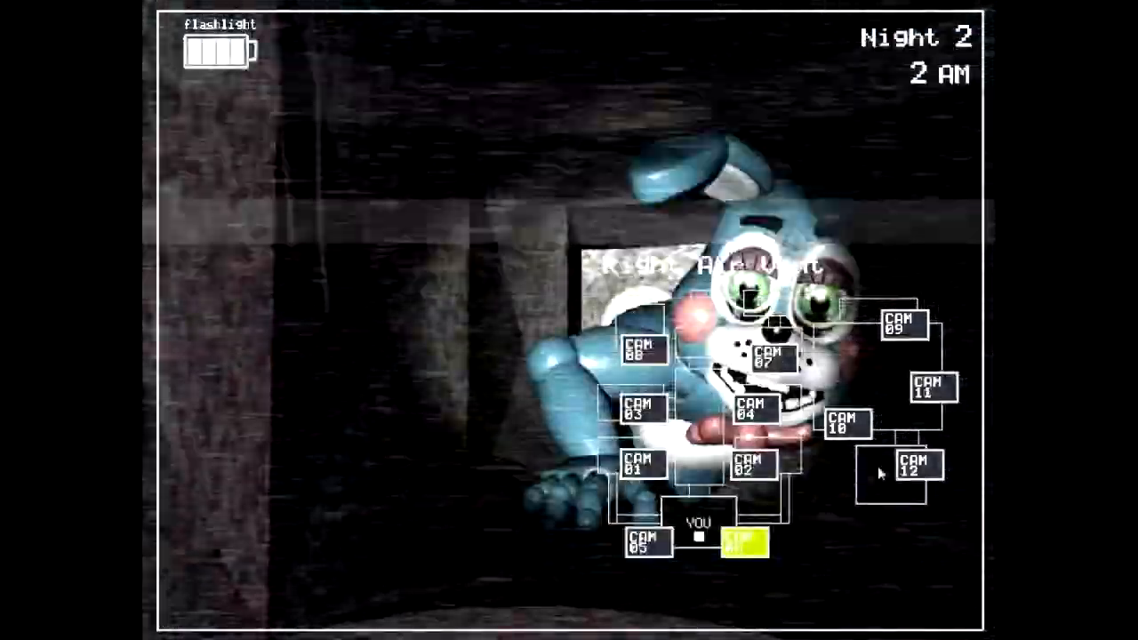
# - Bring up the CAM 11 Prize Corner feed after checking the Right Air Vent
pyautogui.click(929, 386)
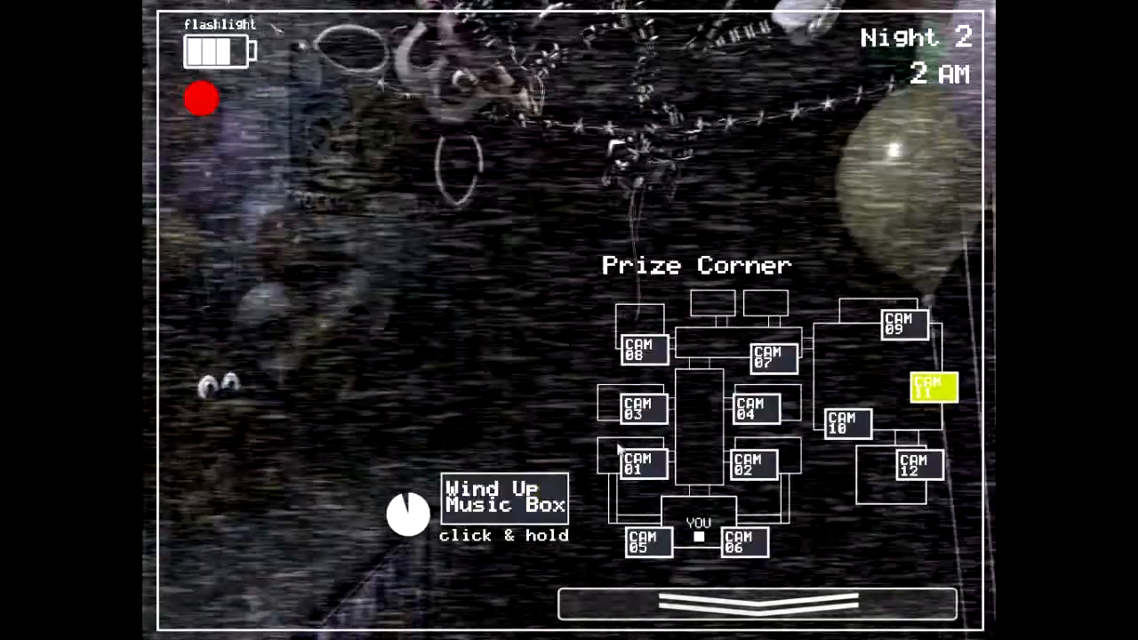
# - Wind up the Prize Corner music box again at 2 AM
pyautogui.click(503, 500)
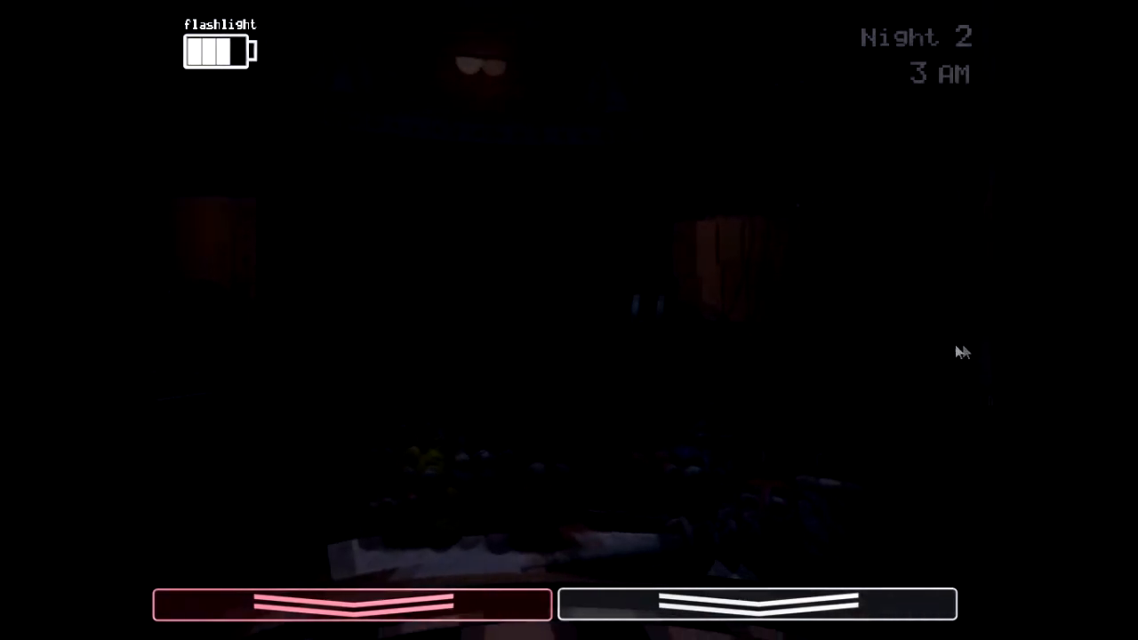
pyautogui.click(758, 603)
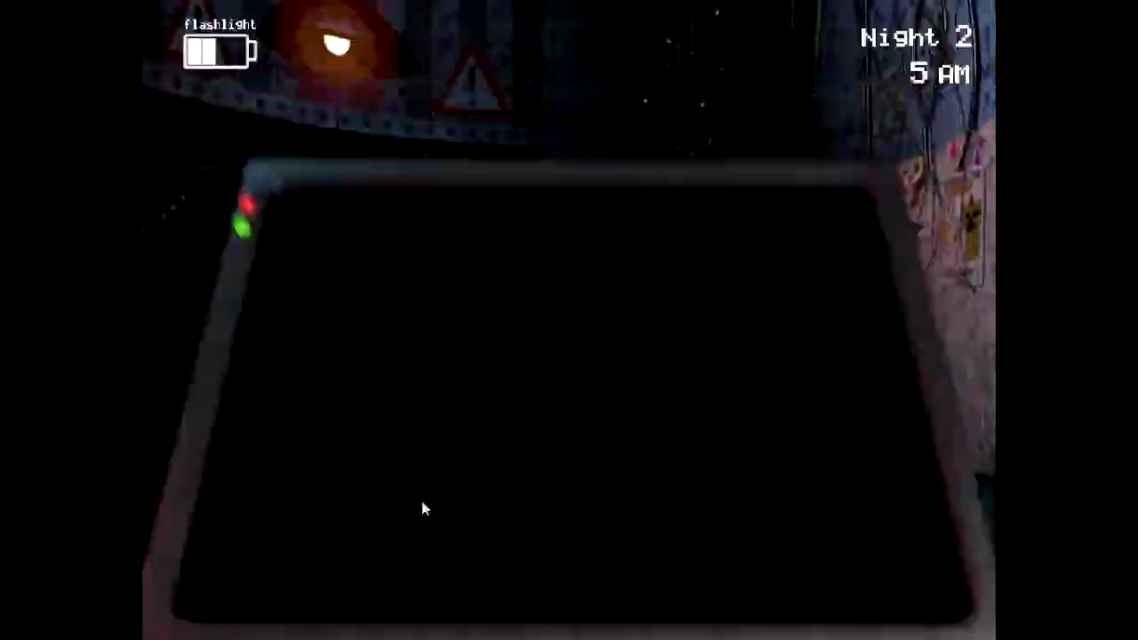
# - Lower the camera monitor to view the lit office at 5 AM
pyautogui.click(861, 358)
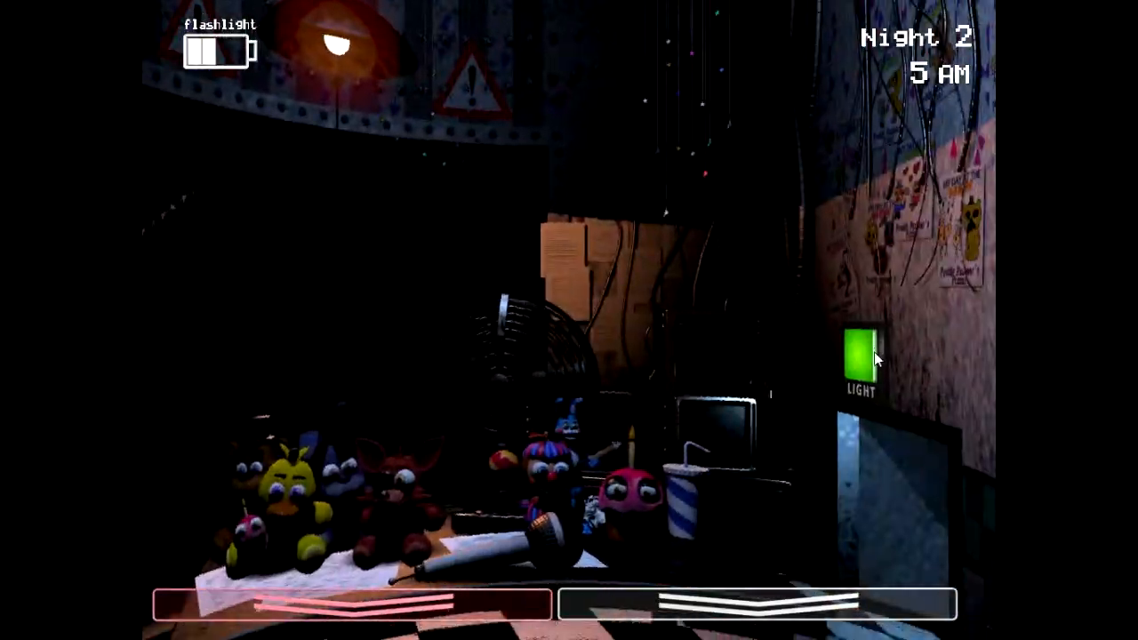